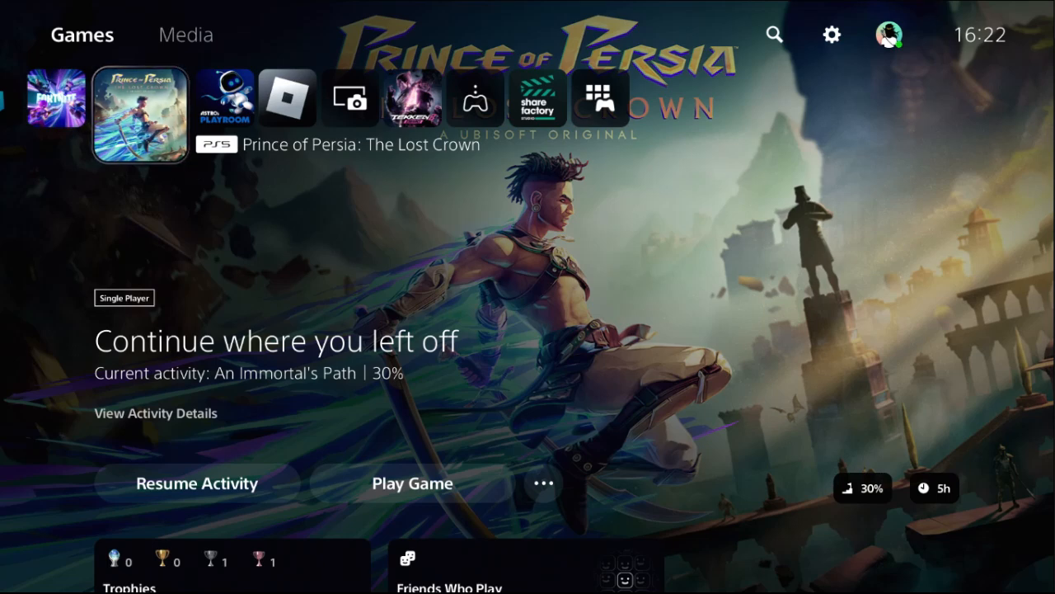
mouse_move(831, 35)
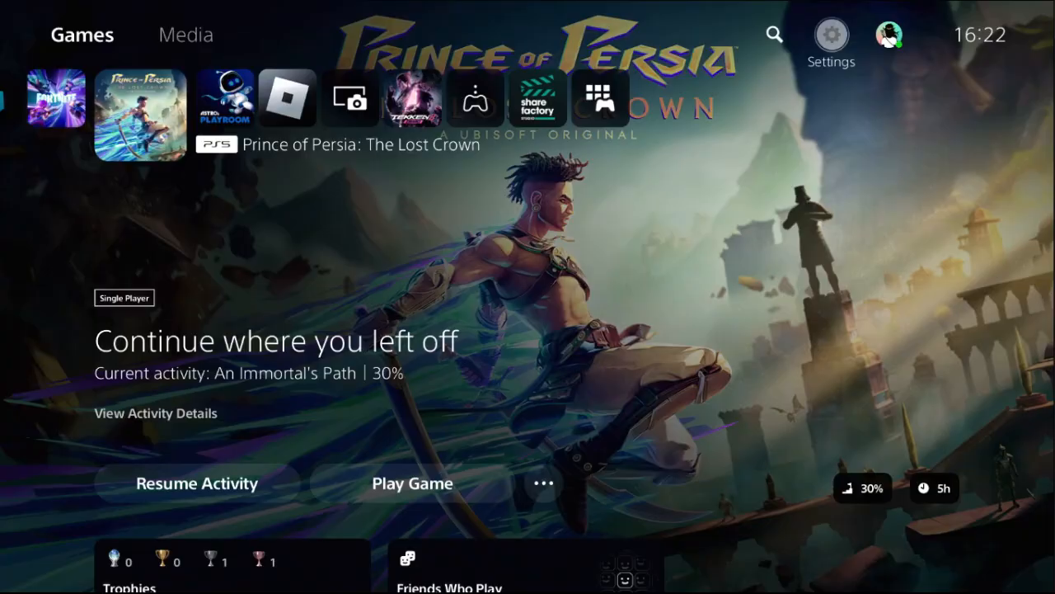
Step: Open the console Settings menu from the home screen's gear icon
click(831, 35)
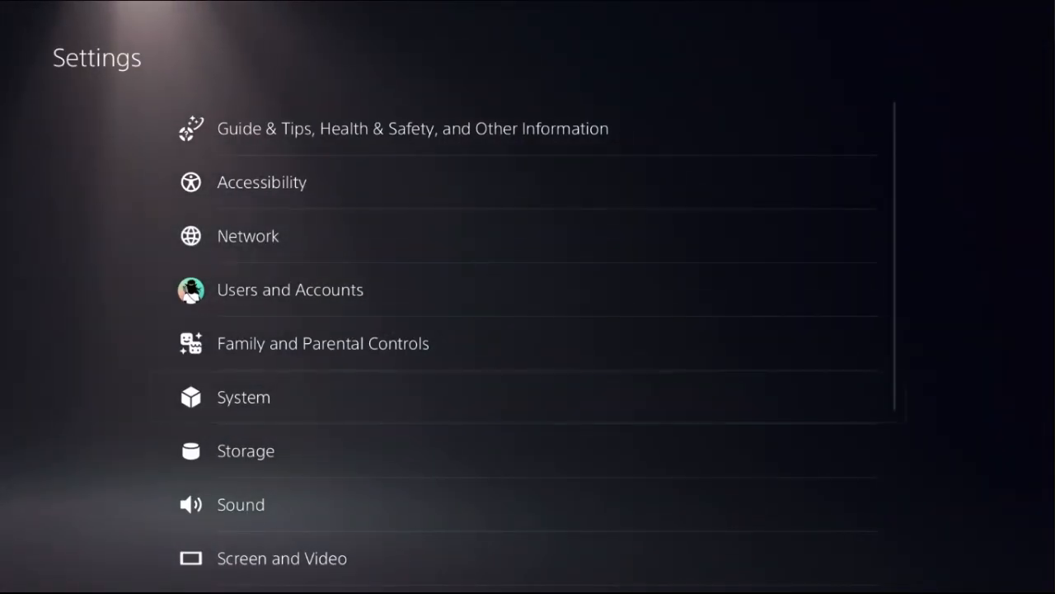
Step: In System > Remote Play, switch Enable Remote Play off and then back on
click(244, 396)
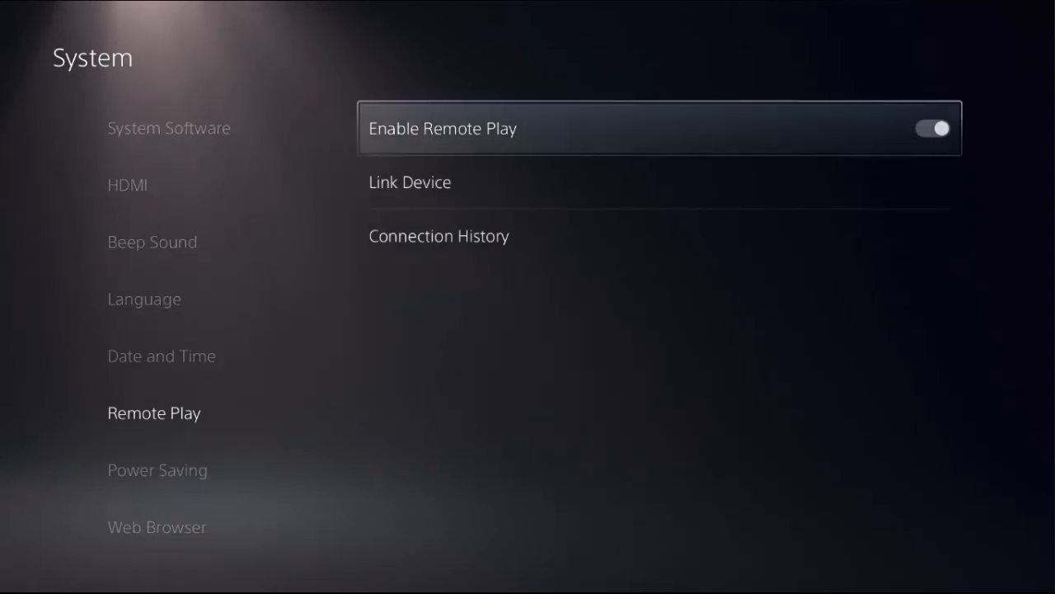
click(931, 129)
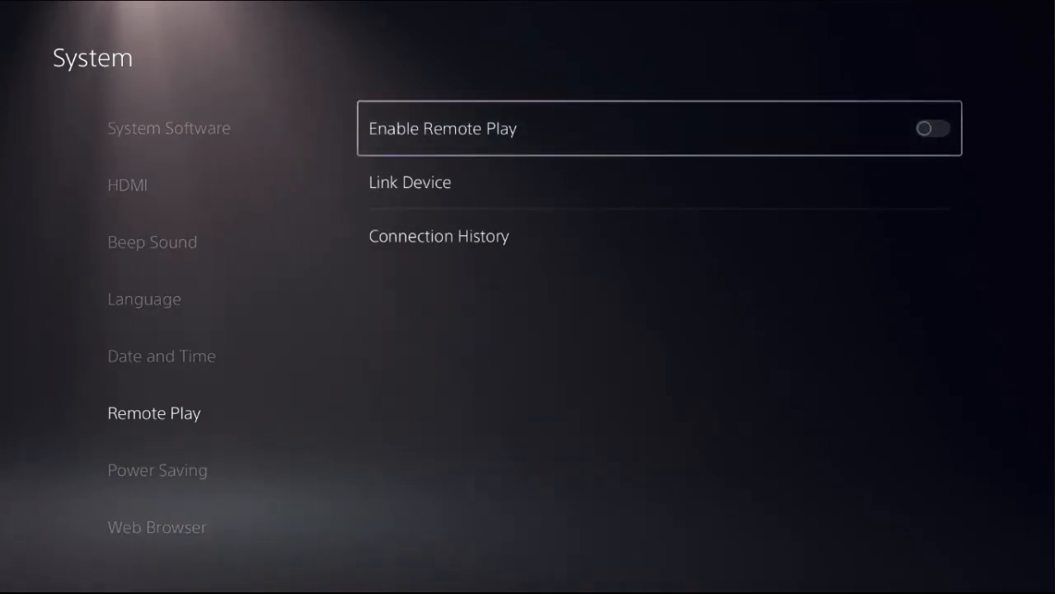
click(932, 129)
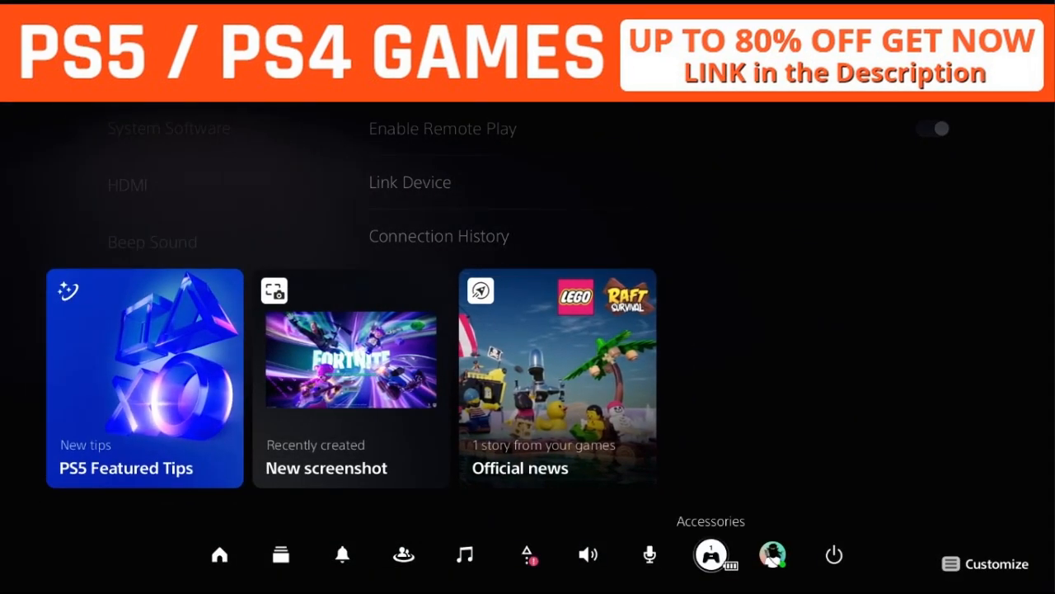
Step: From the control center's Accessories list, open the USB Keyboard's Keyboard Settings
click(711, 554)
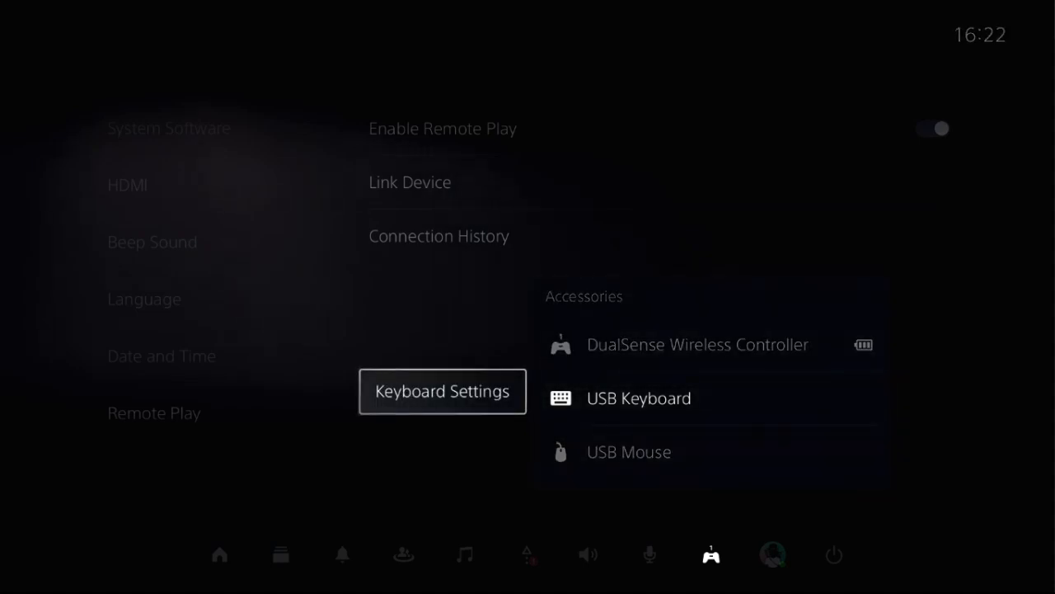
click(442, 390)
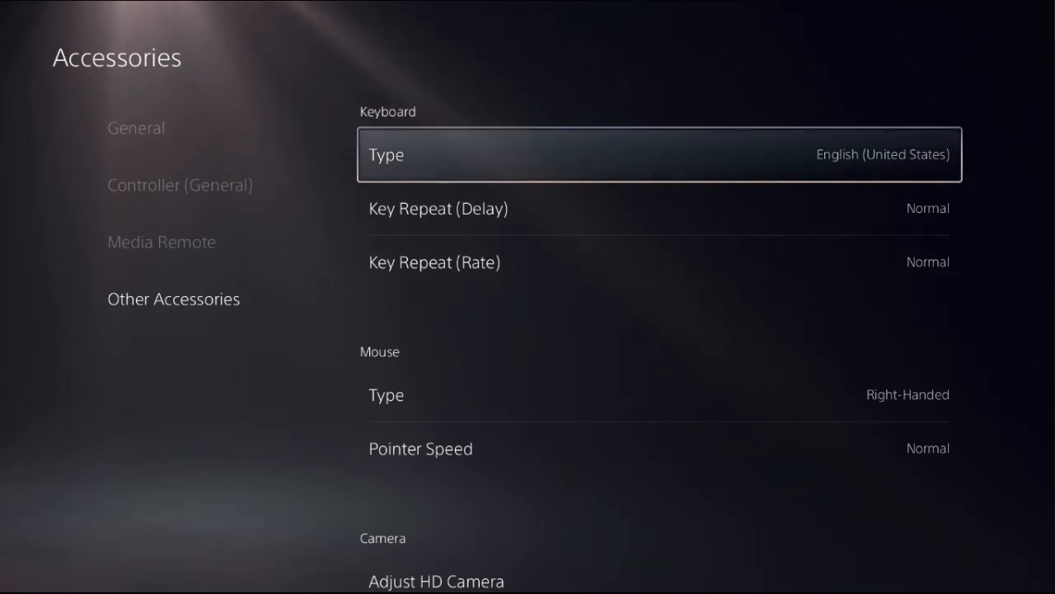
click(660, 156)
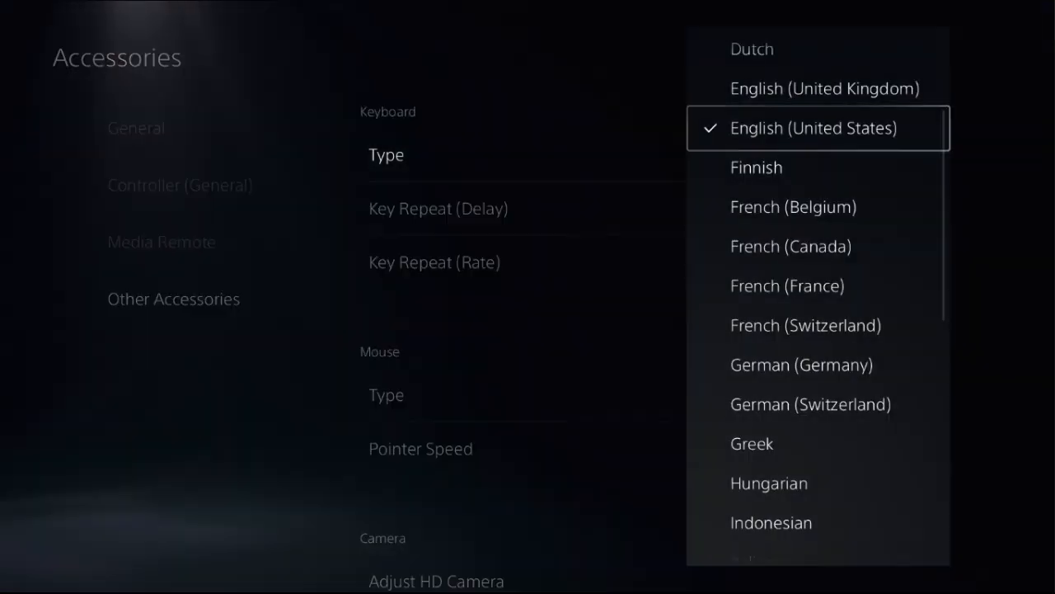
click(818, 129)
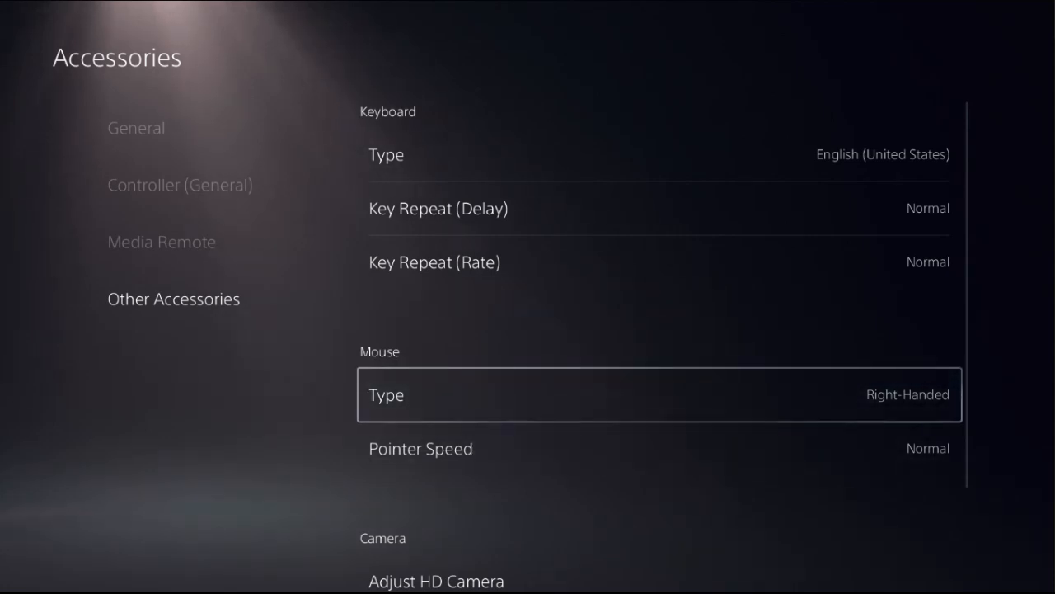
Step: Set the mouse Type to Right-Handed and return to the main Settings list
click(660, 394)
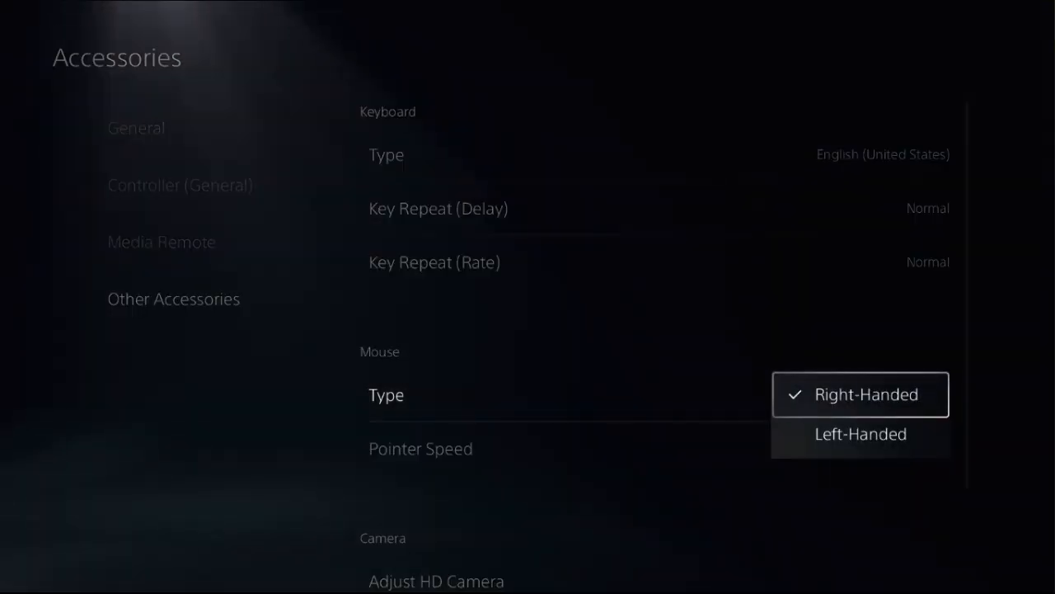
click(861, 394)
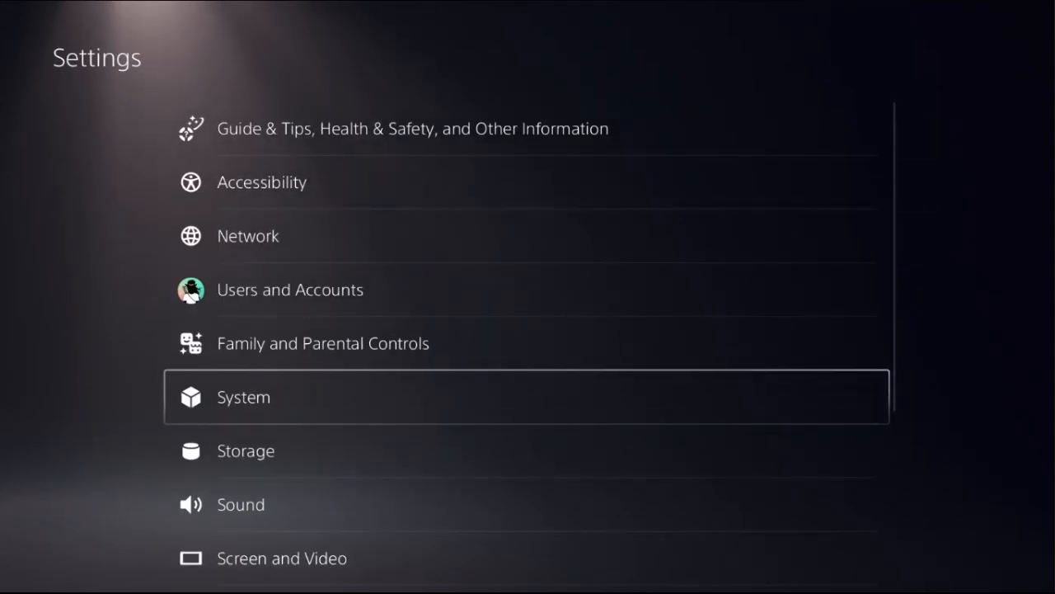
Step: Restore the account's game licenses via Users and Accounts > Other > Restore Licenses
key(up)
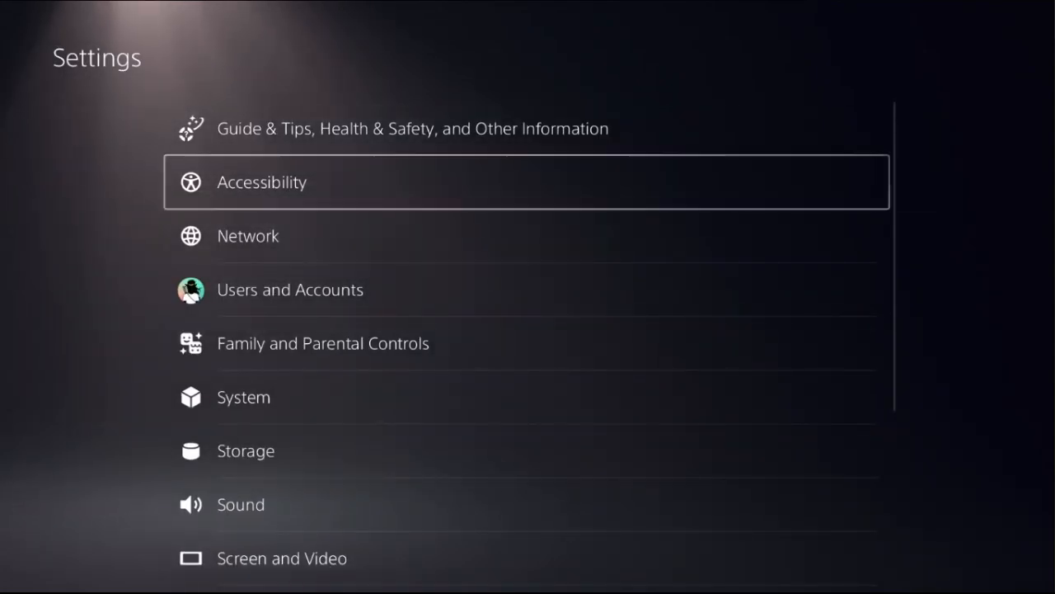
click(291, 291)
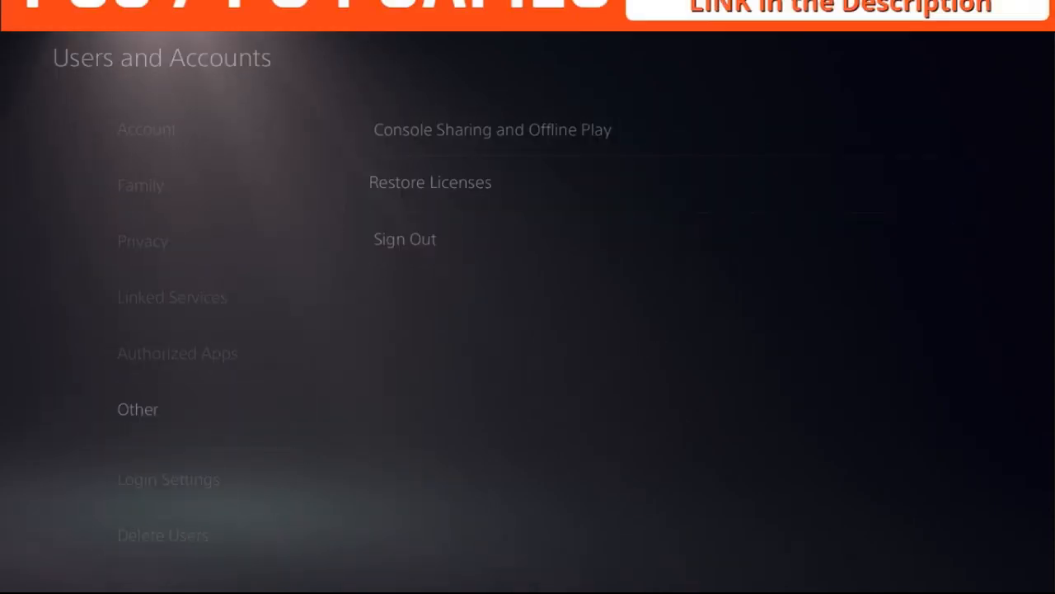
click(428, 181)
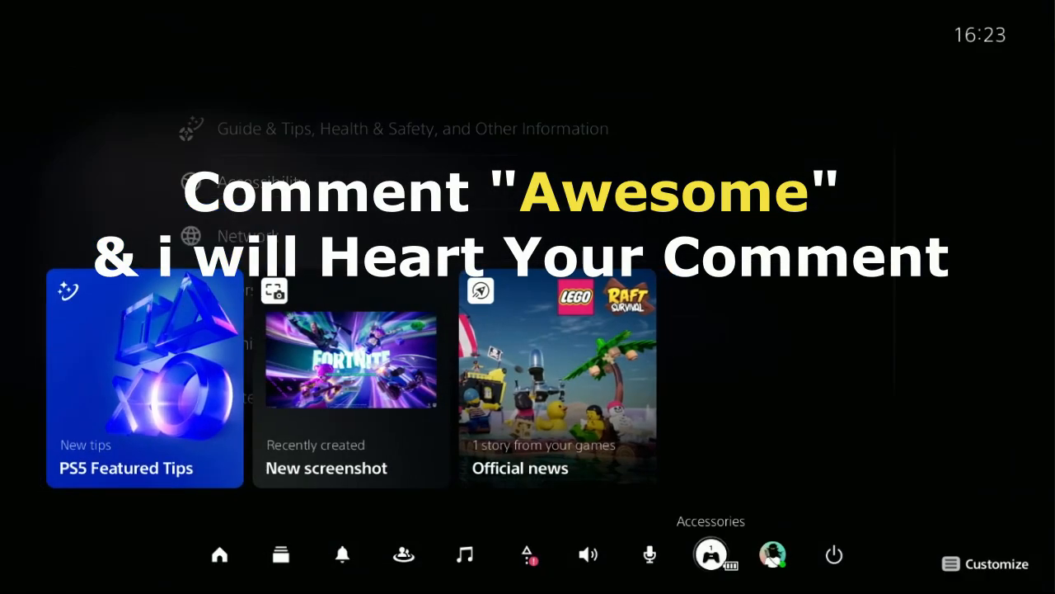
Step: Restart the PS5 from the control center's Power options
click(835, 554)
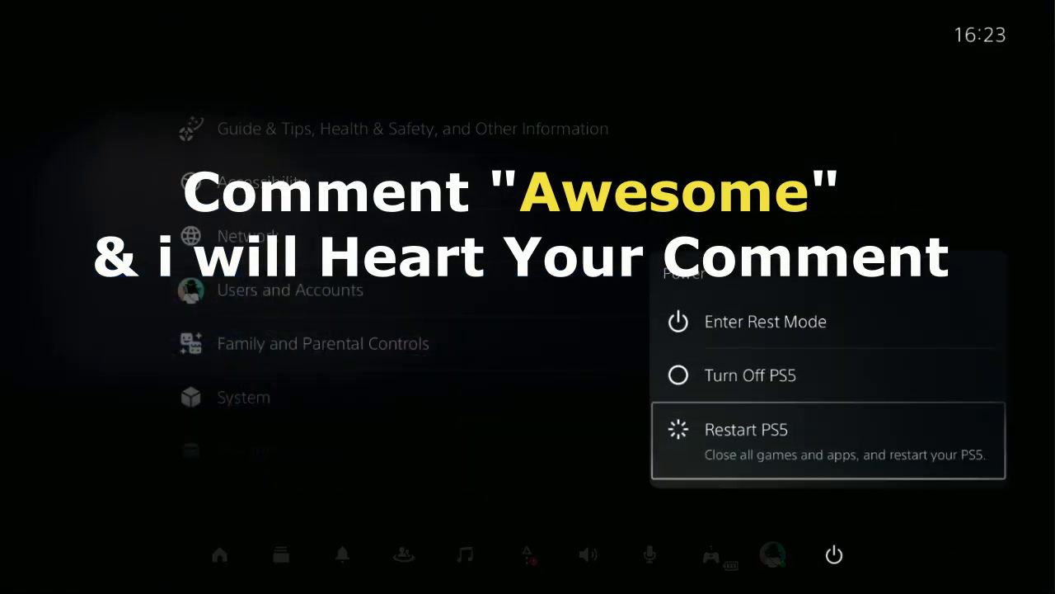